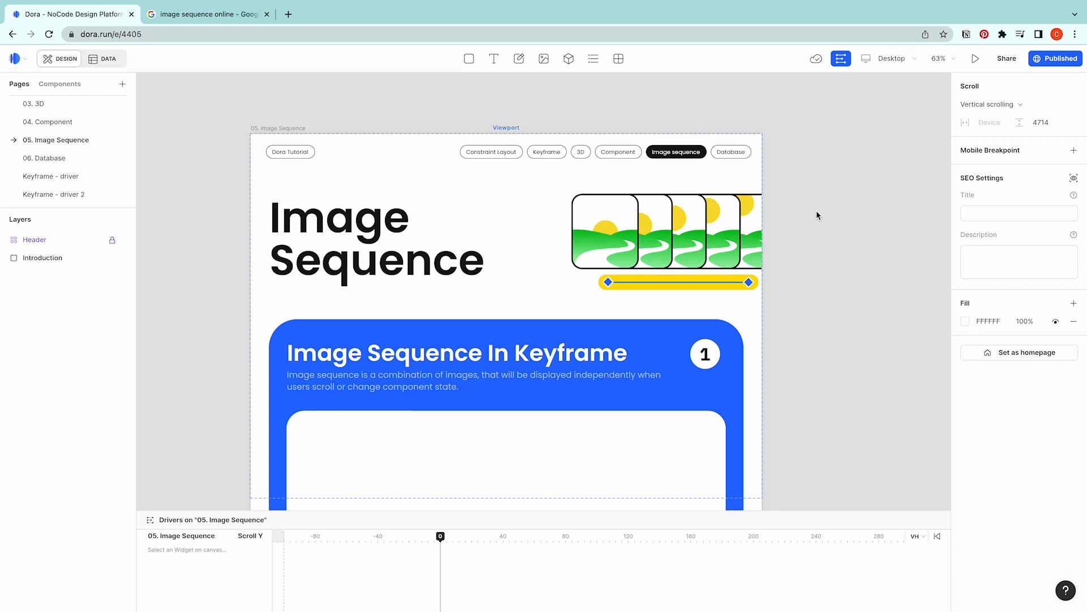
{"action": "mouse_move", "coordinate": [803, 217]}
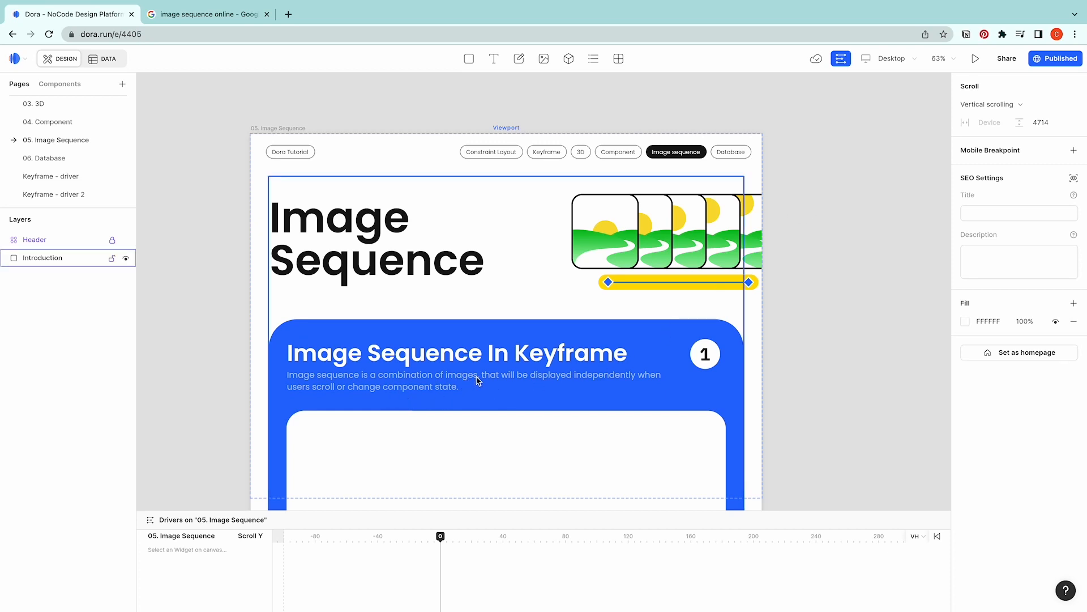
{"action": "mouse_move", "coordinate": [501, 378]}
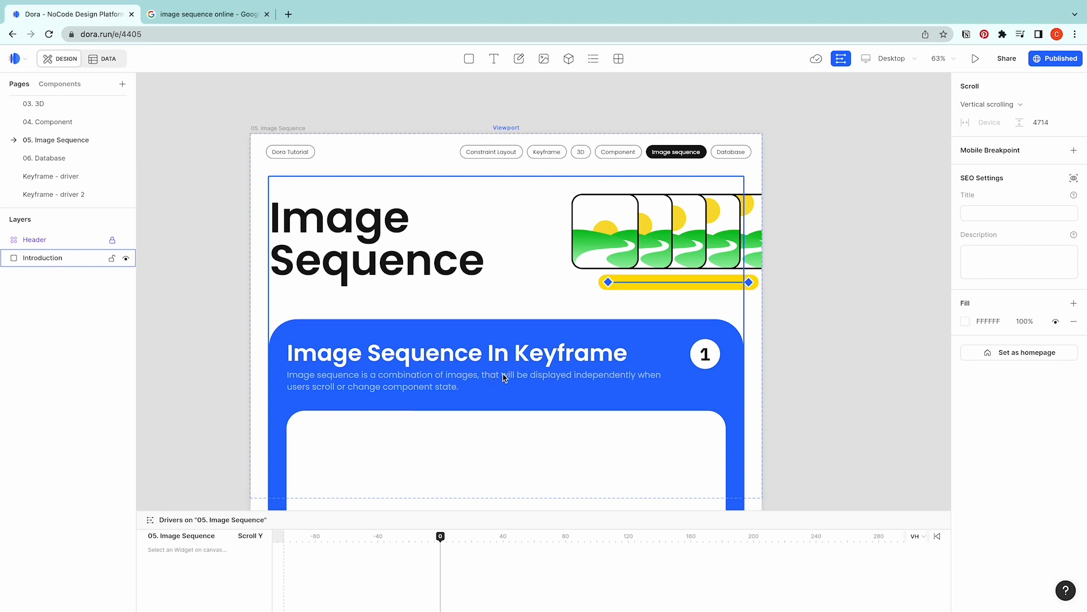
{"action": "mouse_move", "coordinate": [389, 405]}
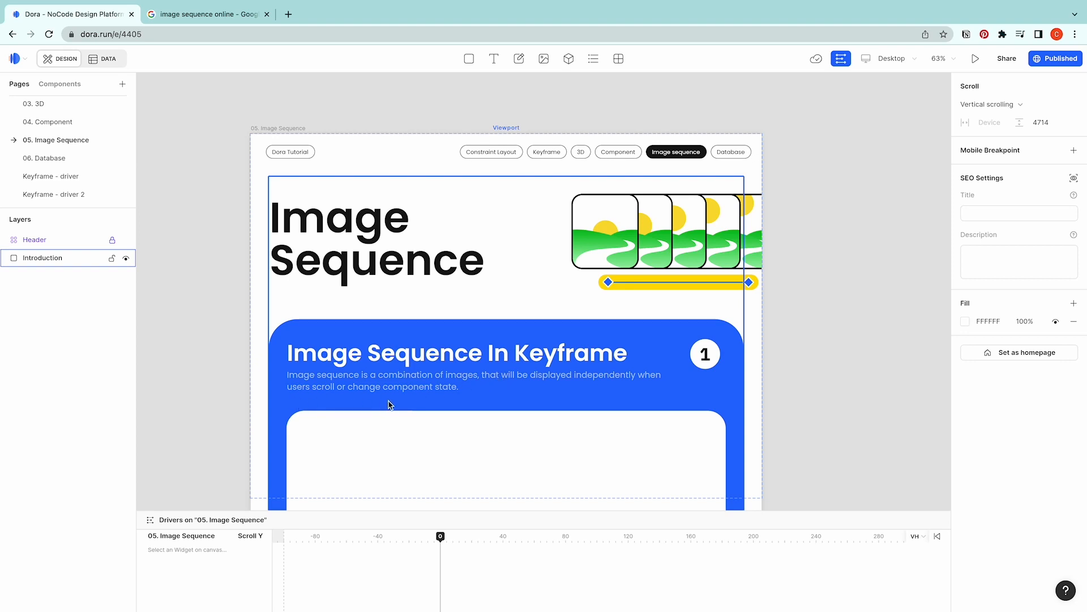
Step: Scroll the Dora page, then select and deselect the Introduction section
{"action": "scroll", "scroll_direction": "down", "scroll_amount": 3}
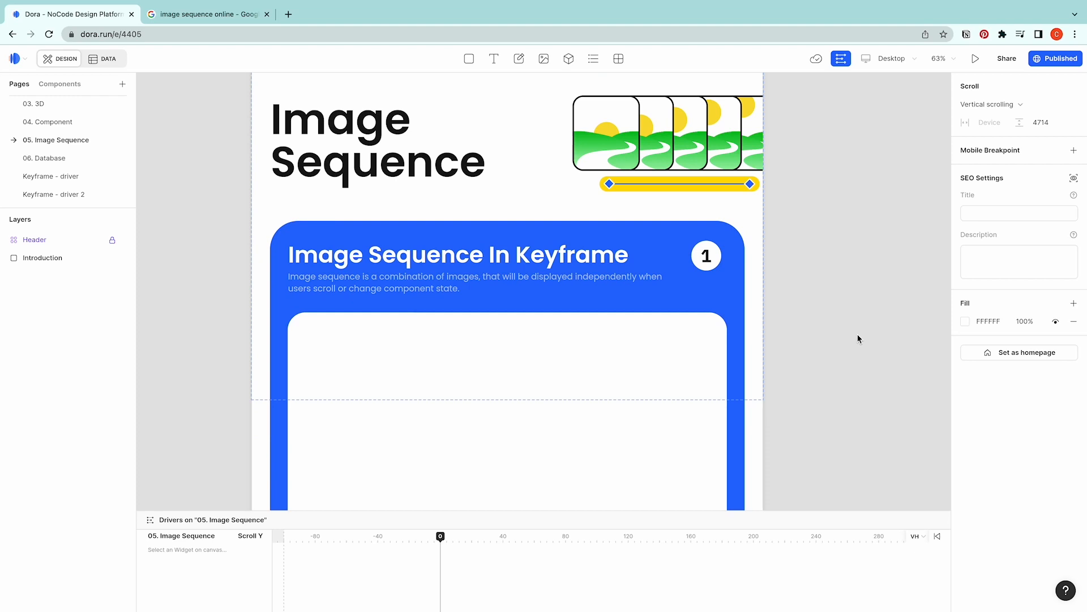
{"action": "left_click", "coordinate": [43, 257]}
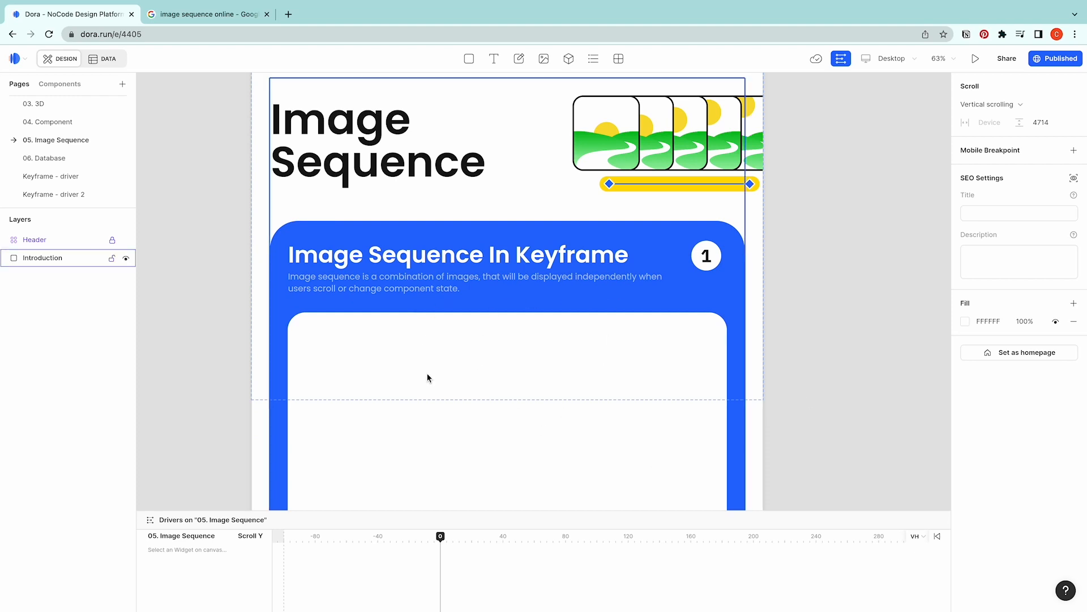
{"action": "mouse_move", "coordinate": [638, 287]}
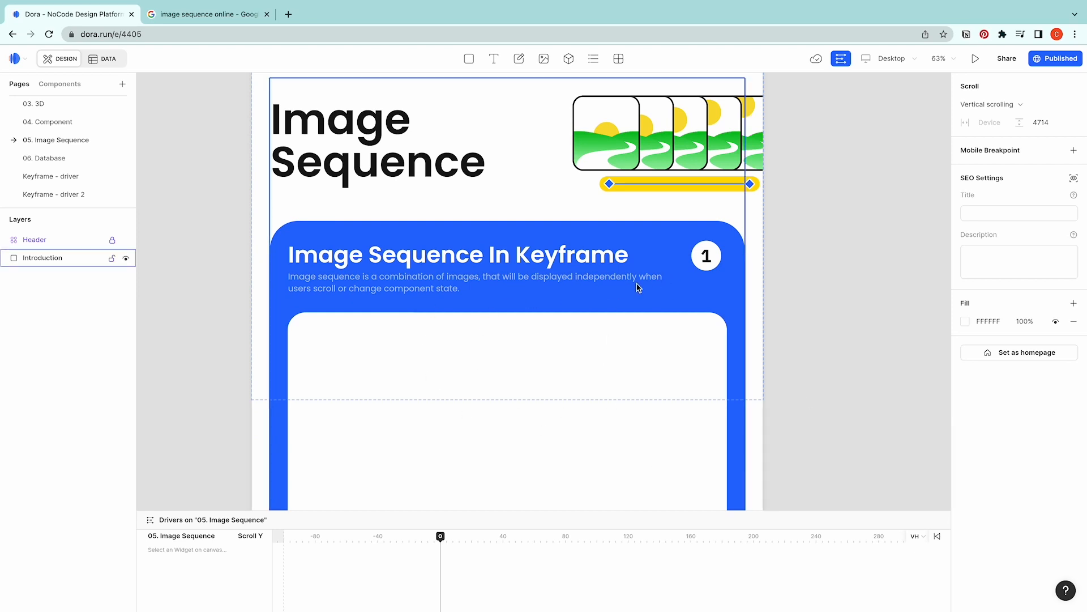
{"action": "left_click", "coordinate": [221, 152]}
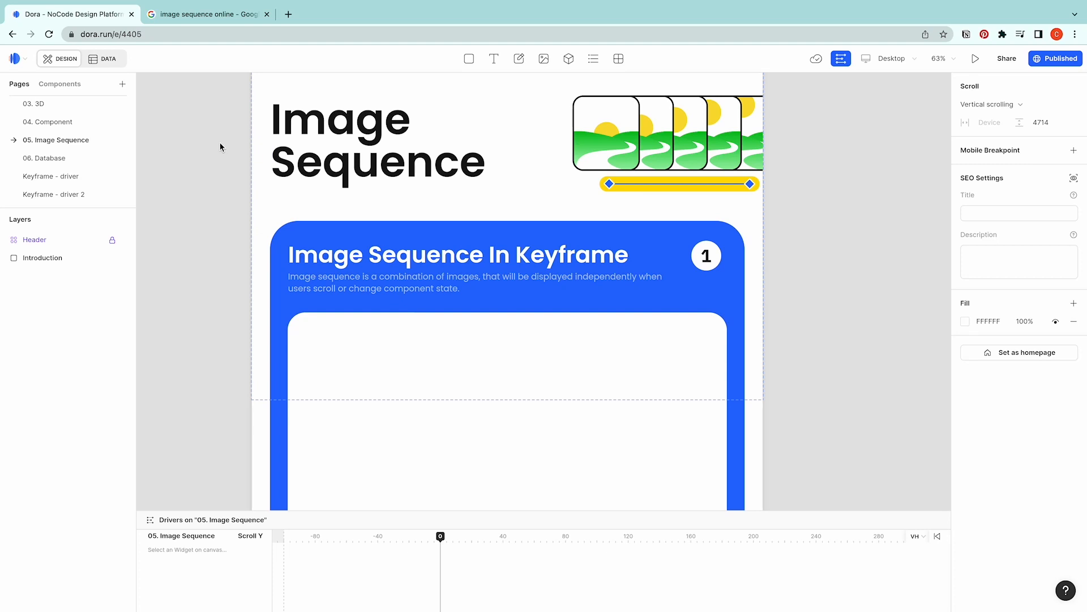
{"action": "mouse_move", "coordinate": [243, 149]}
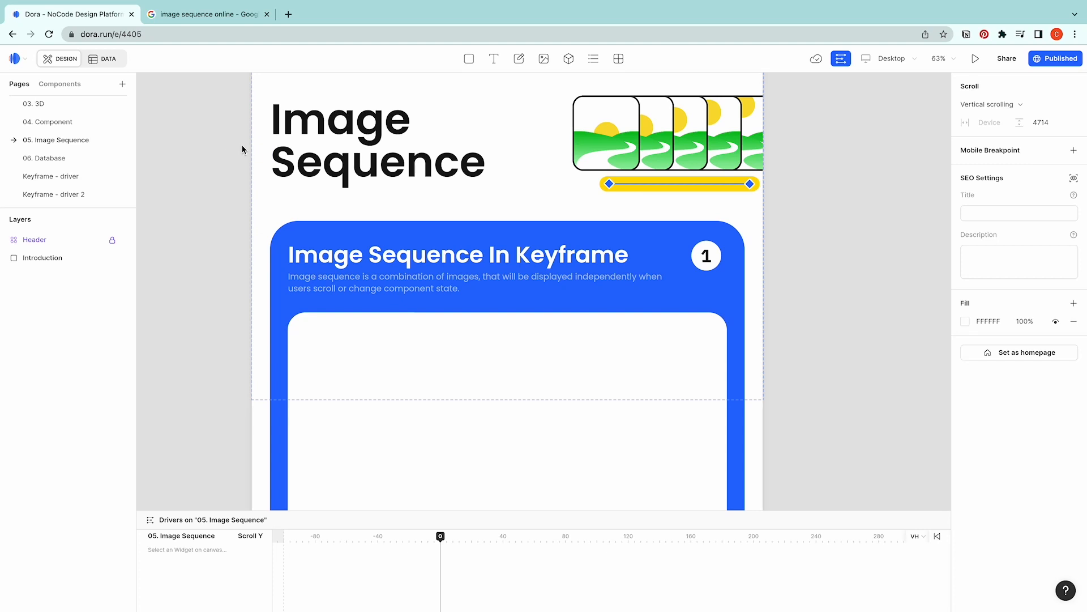
Step: Open Clideo's 'Convert Image Sequence to Video' result and show the 3d-Spiral frames folder
{"action": "left_click", "coordinate": [208, 14]}
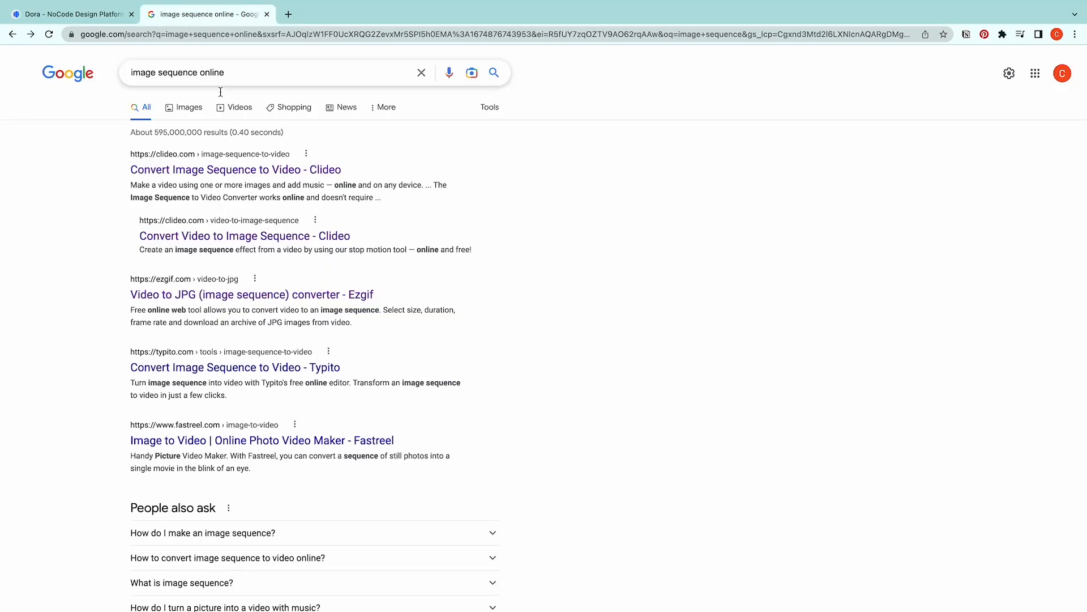
{"action": "mouse_move", "coordinate": [199, 72]}
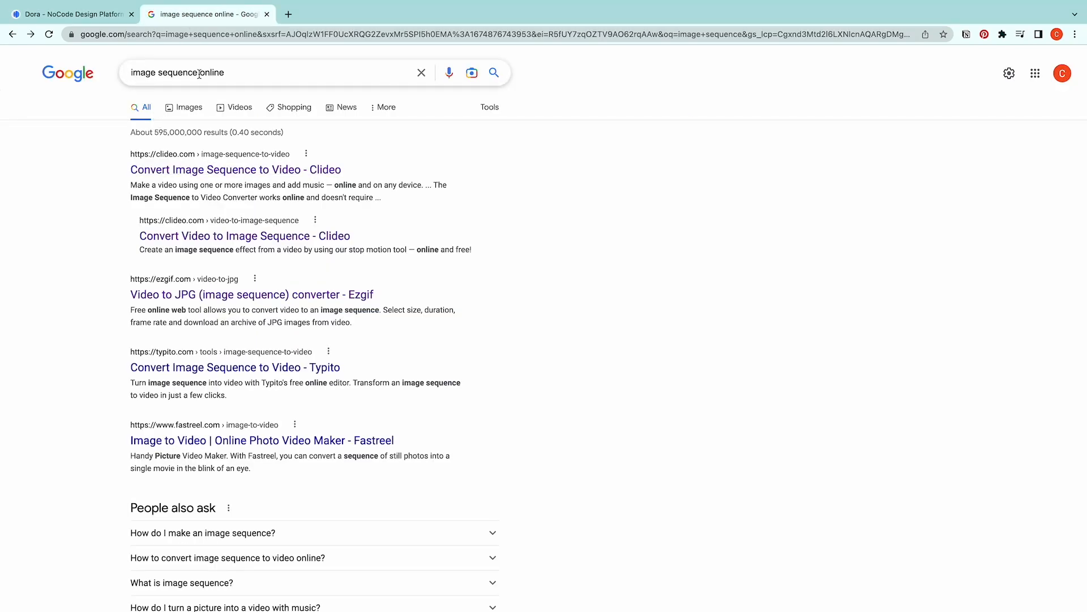
{"action": "left_click", "coordinate": [235, 169]}
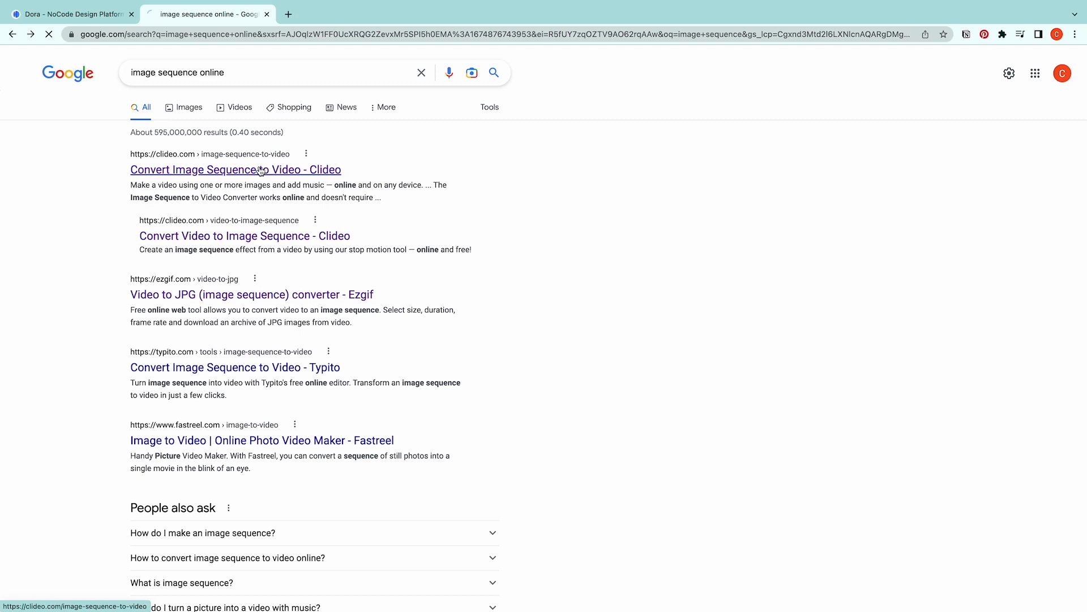
{"action": "left_click", "coordinate": [235, 169]}
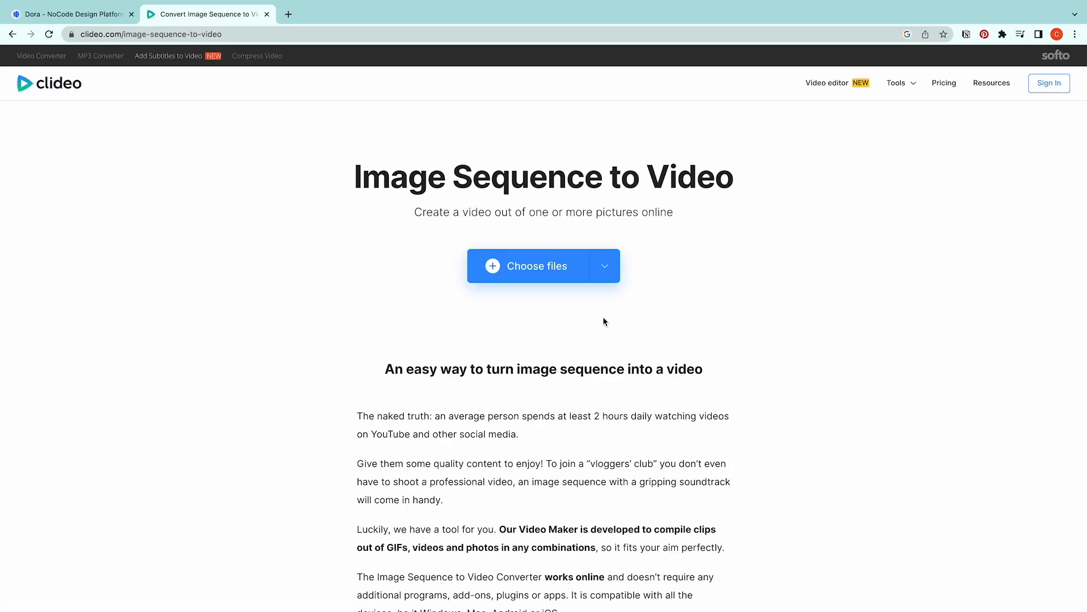
{"action": "mouse_move", "coordinate": [553, 269]}
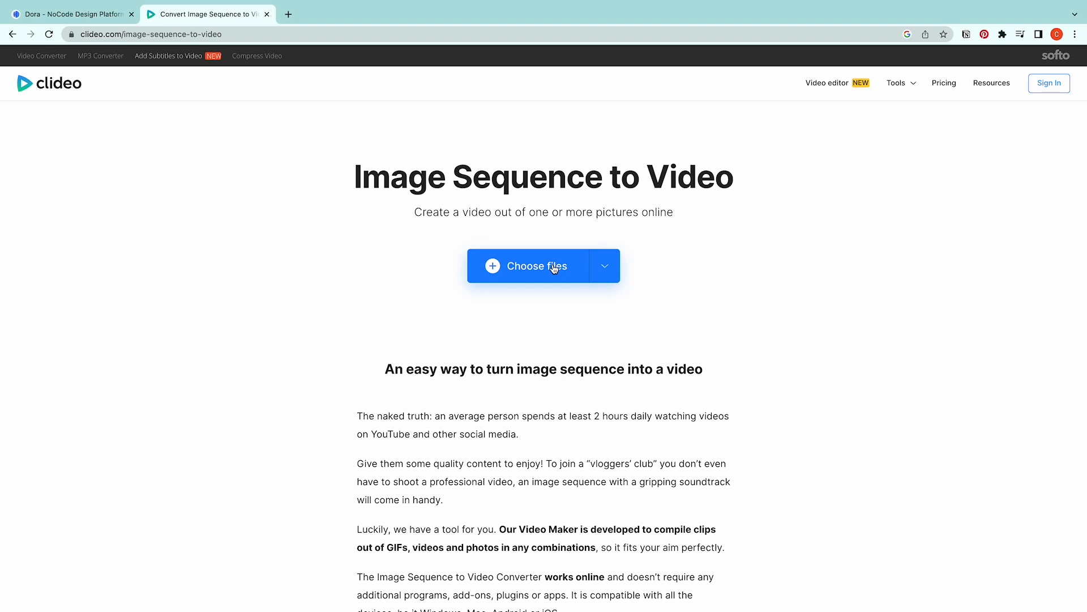
{"action": "mouse_move", "coordinate": [151, 25]}
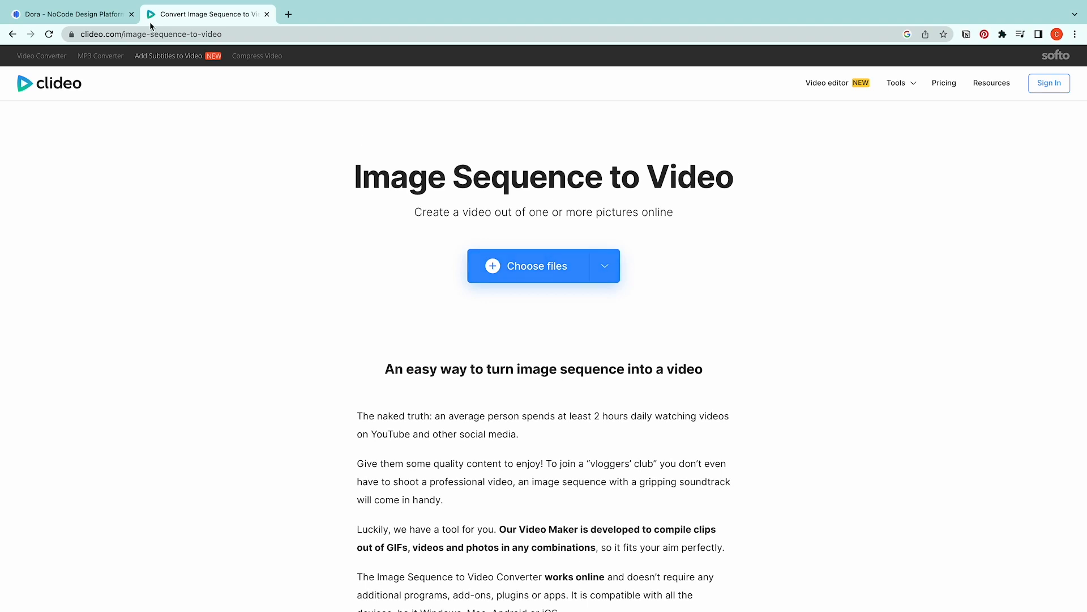
{"action": "left_click", "coordinate": [527, 265]}
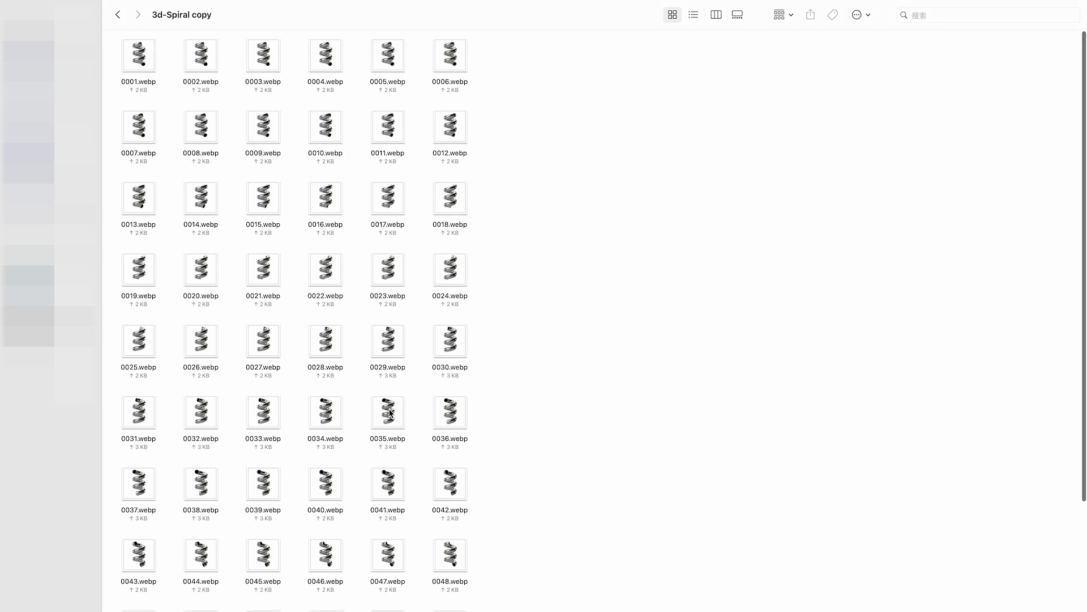
{"action": "scroll", "scroll_direction": "down", "scroll_amount": 3}
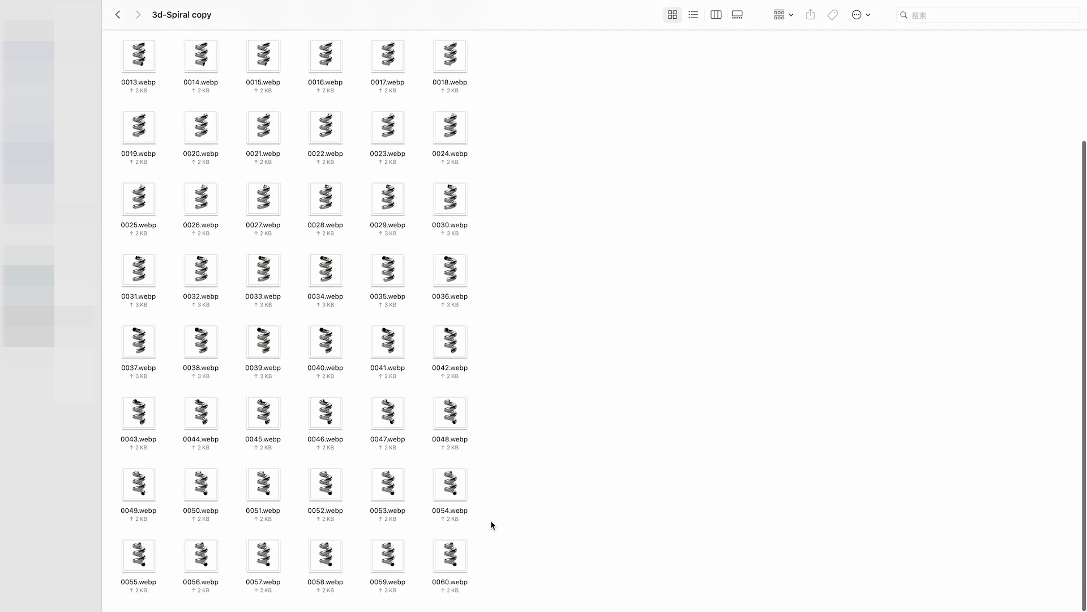
{"action": "mouse_move", "coordinate": [300, 242]}
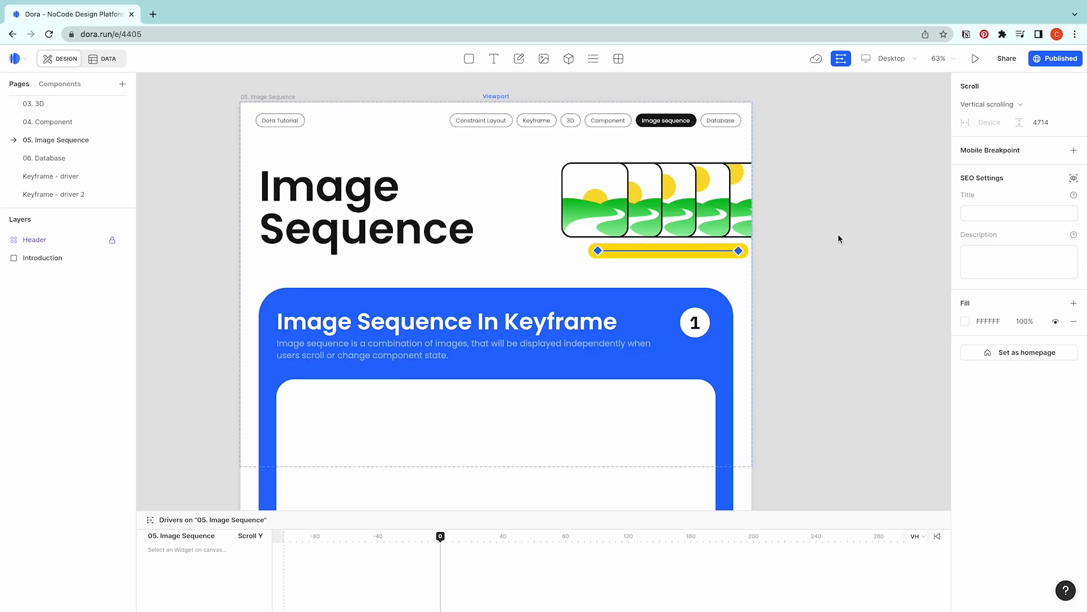
Step: Add Image 1 to the keyframe card and list its image-sequence sources, showing IS_spiral
{"action": "scroll", "scroll_direction": "down", "scroll_amount": 3}
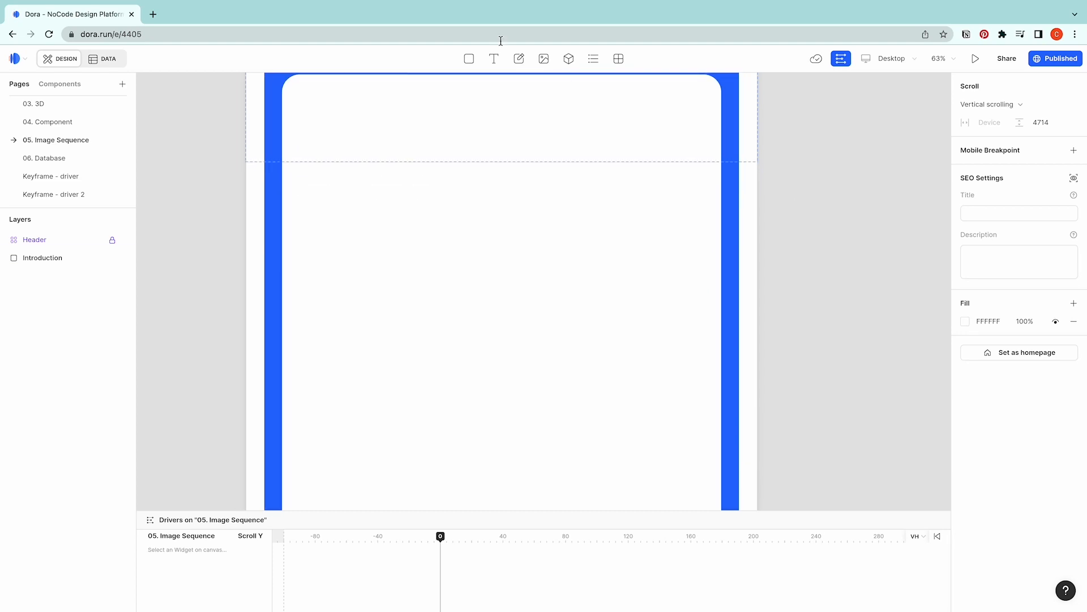
{"action": "left_click", "coordinate": [544, 58]}
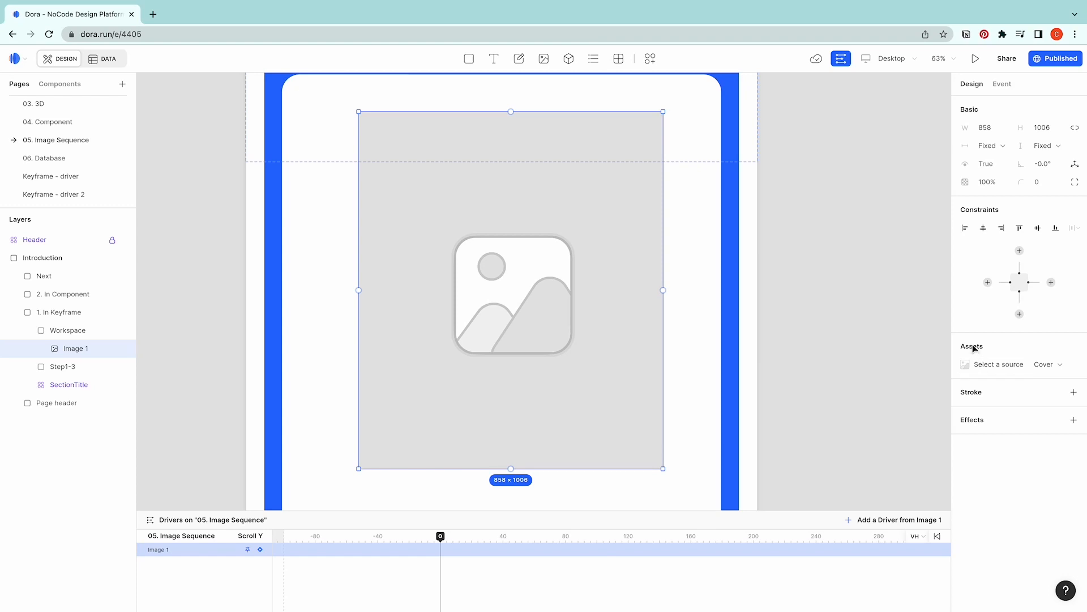
{"action": "left_click", "coordinate": [1001, 365]}
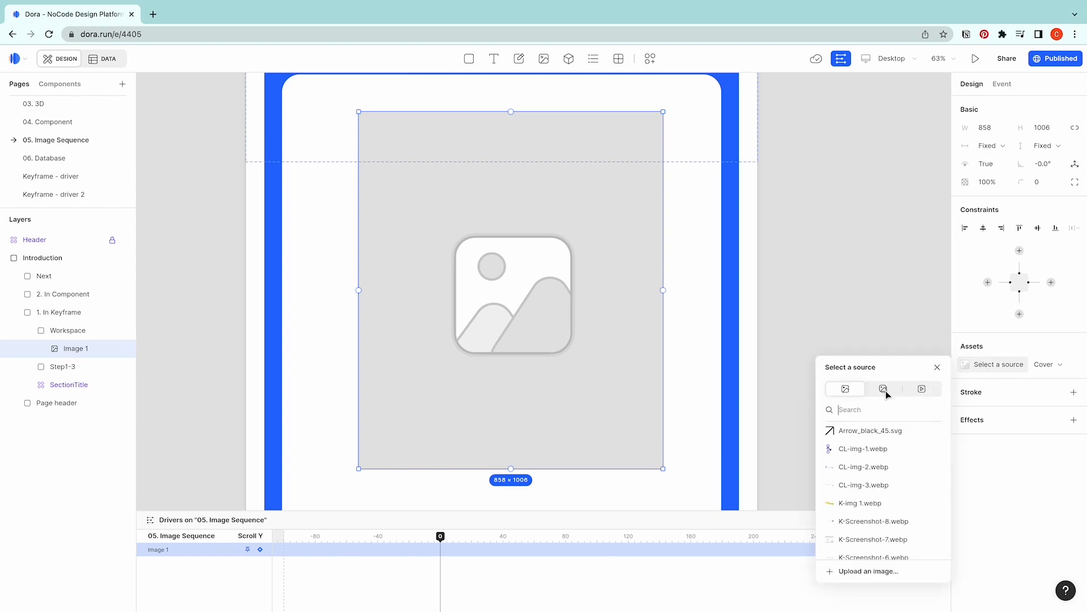
{"action": "mouse_move", "coordinate": [886, 394]}
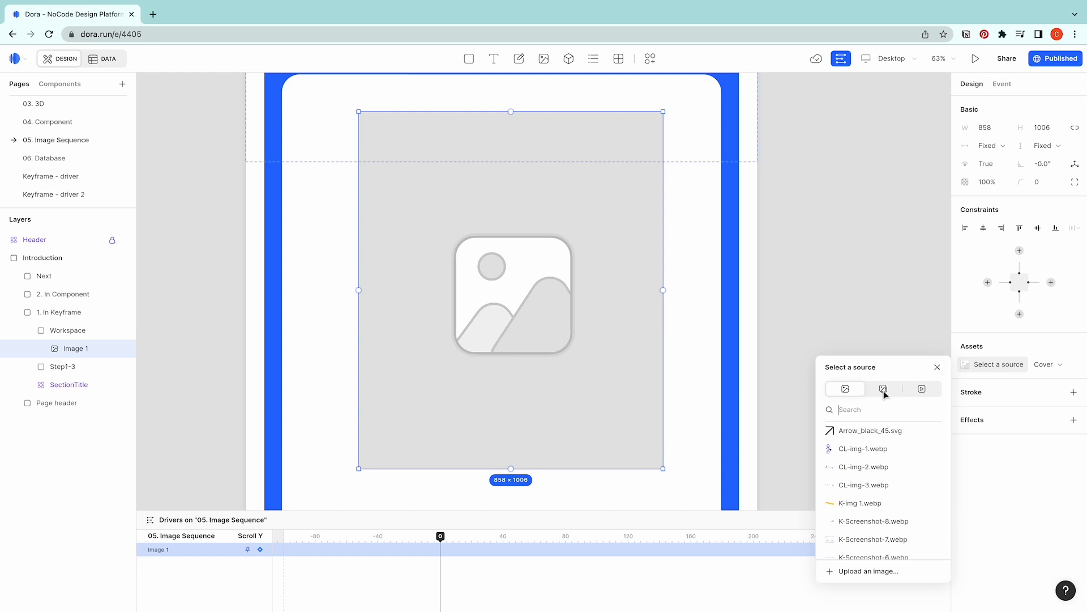
{"action": "left_click", "coordinate": [883, 388]}
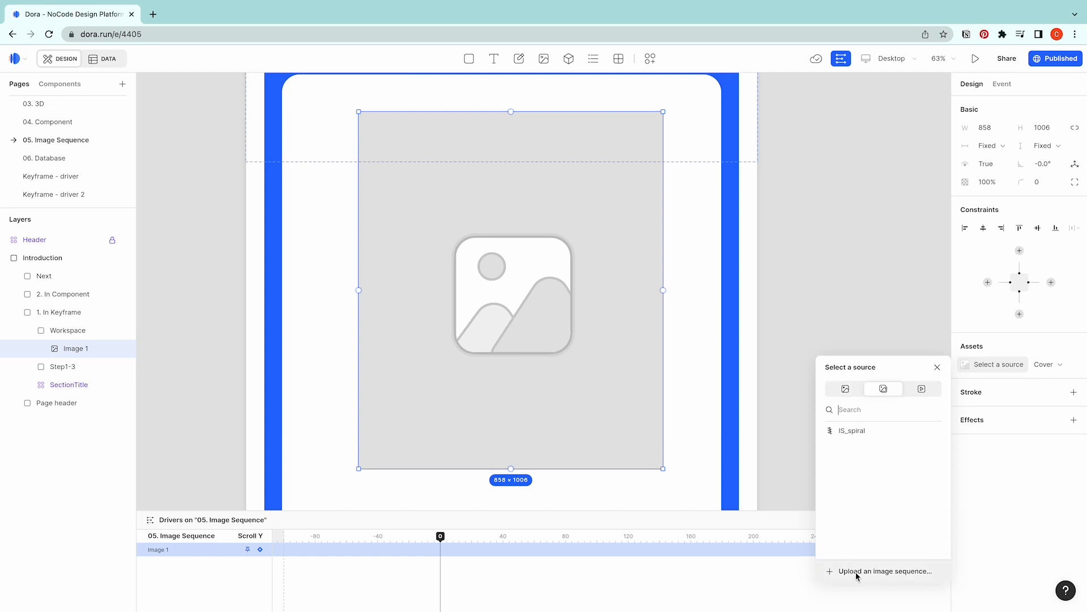
Step: Upload all 60 webp frames from the 3d-Spiral folder as Image 1's sequence
{"action": "left_click", "coordinate": [883, 571]}
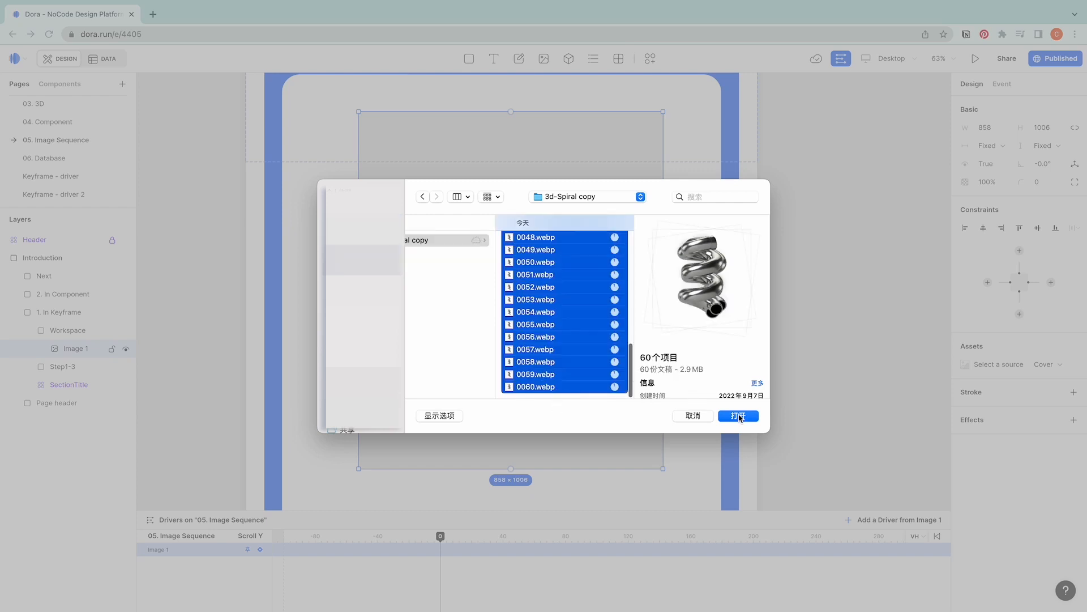
{"action": "left_click", "coordinate": [738, 415]}
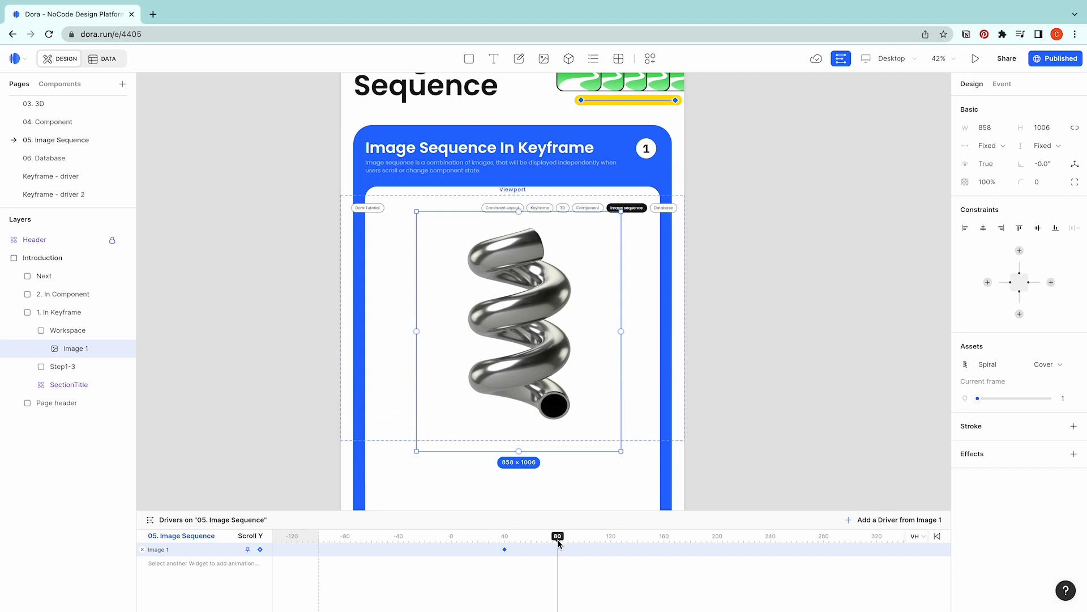
{"action": "mouse_move", "coordinate": [994, 401]}
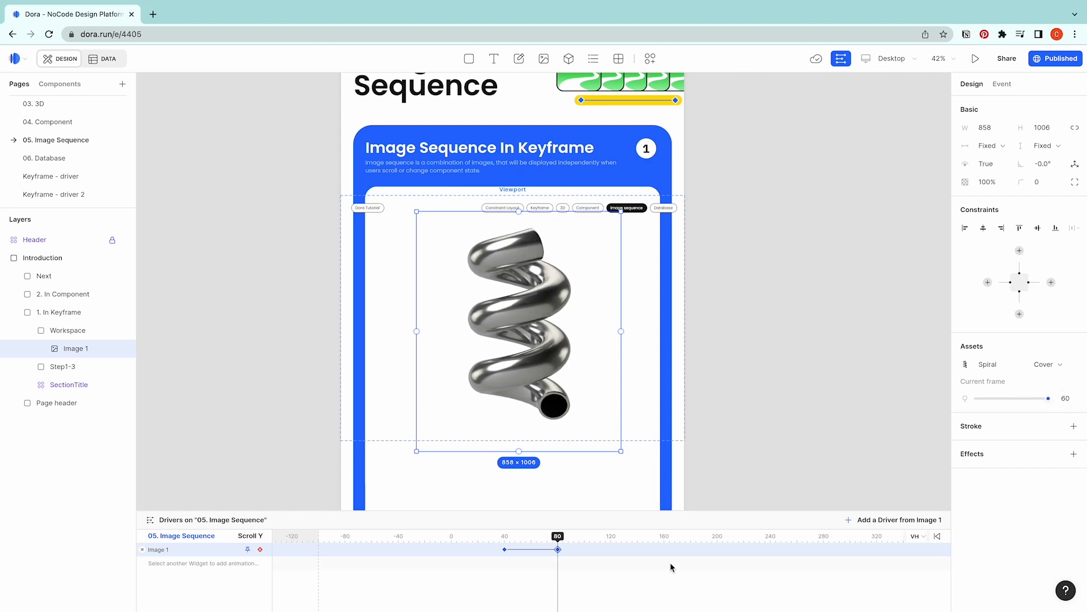
Step: Open a live preview of the page with the scroll-driven spiral
{"action": "left_click", "coordinate": [976, 59]}
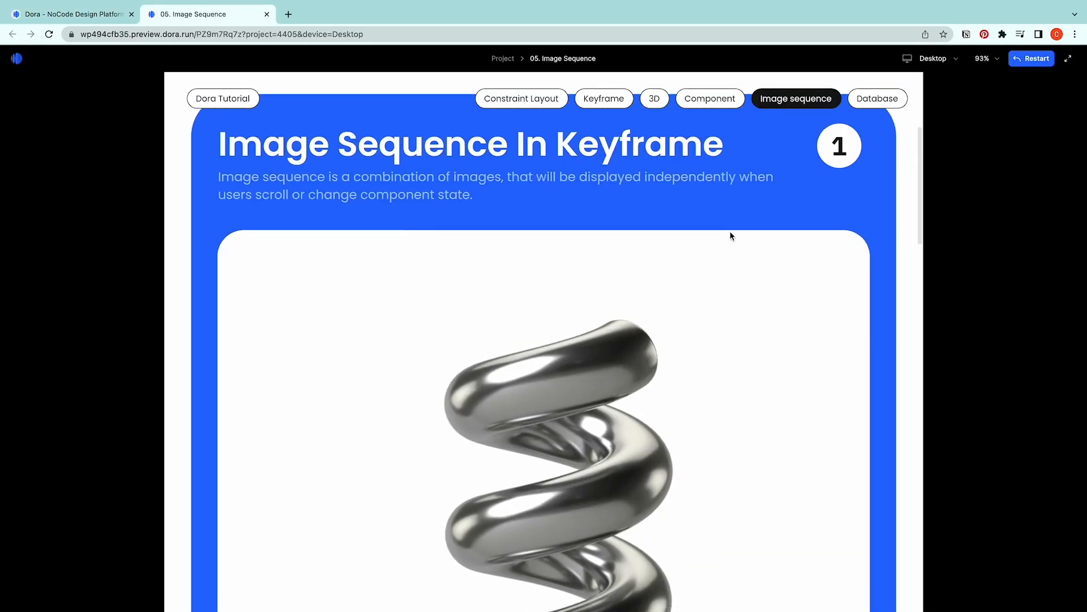
Step: Scroll down toward the empty Image Sequence In Component section
{"action": "scroll", "scroll_direction": "down", "scroll_amount": 3}
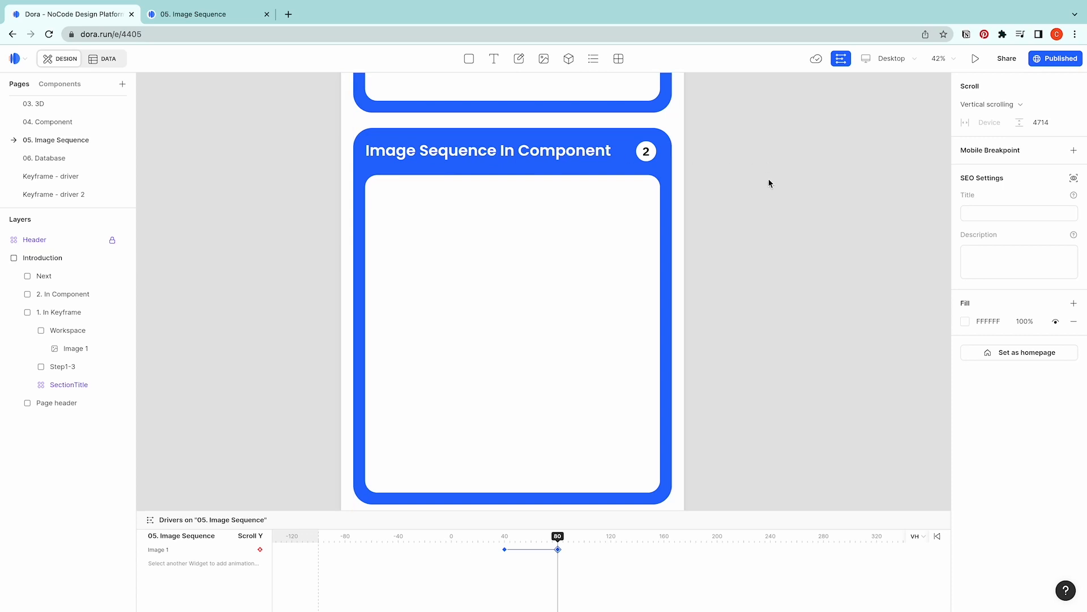
Step: Select the spiral Component 2 and double-click into it for editing
{"action": "left_click", "coordinate": [512, 313]}
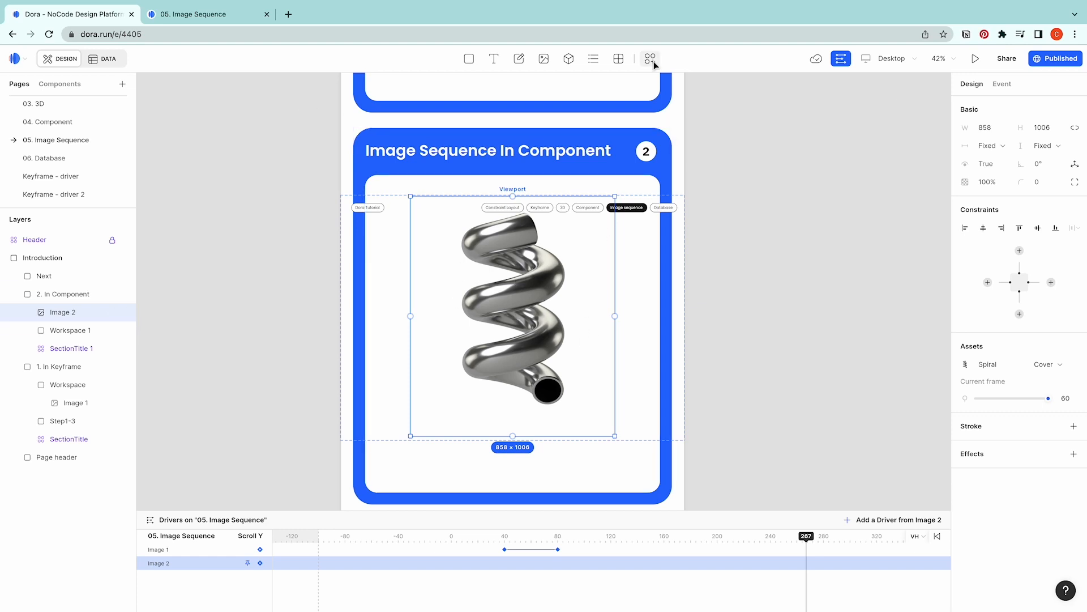
{"action": "double_click", "coordinate": [513, 313]}
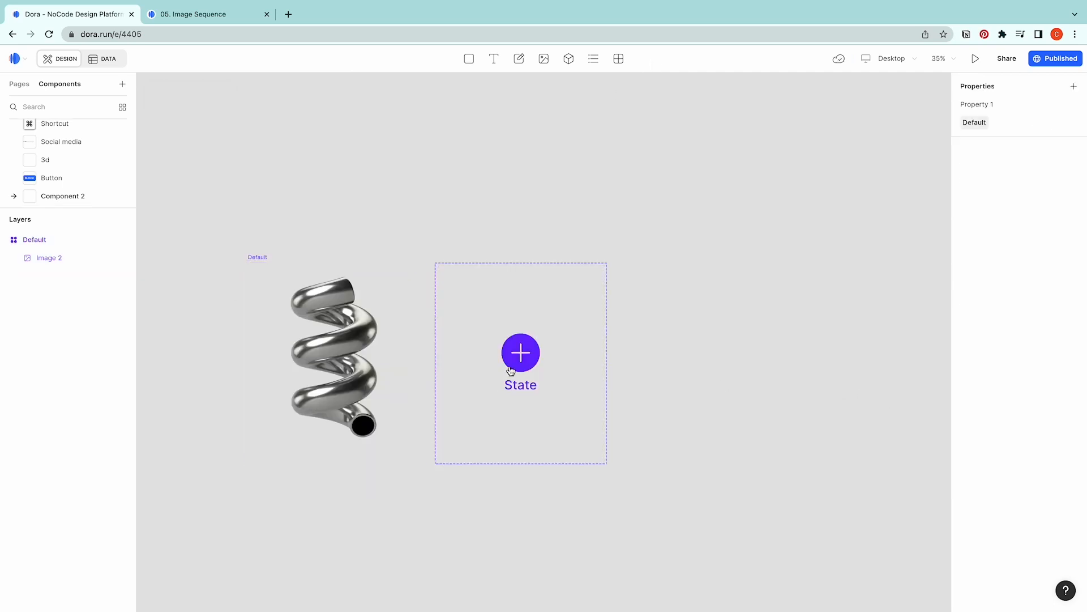
Step: Add State 1 to Component 2, then select the Default state
{"action": "left_click", "coordinate": [520, 352]}
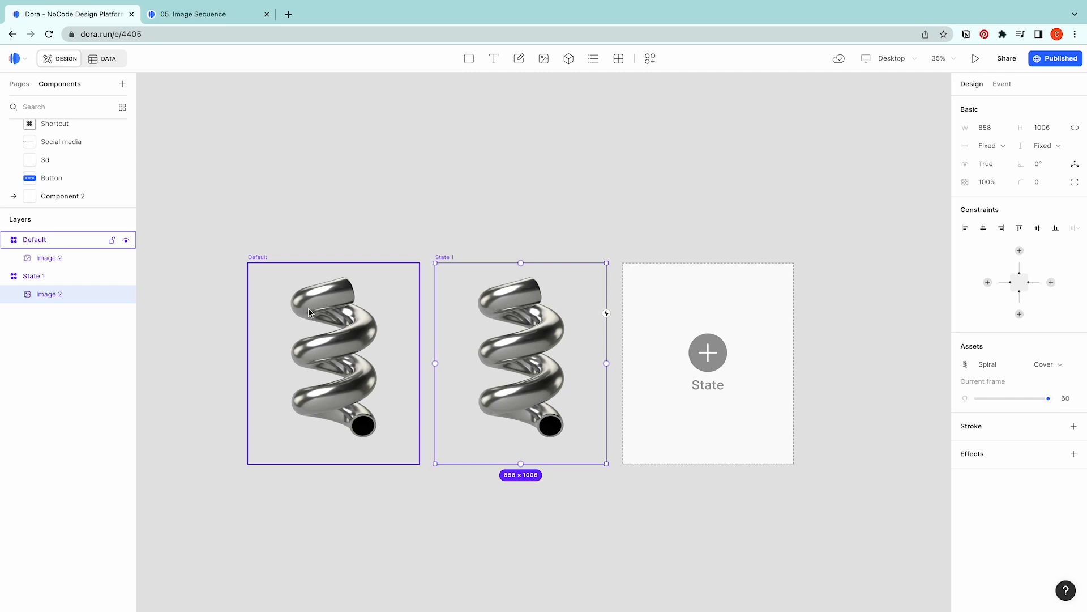
{"action": "left_click", "coordinate": [334, 361]}
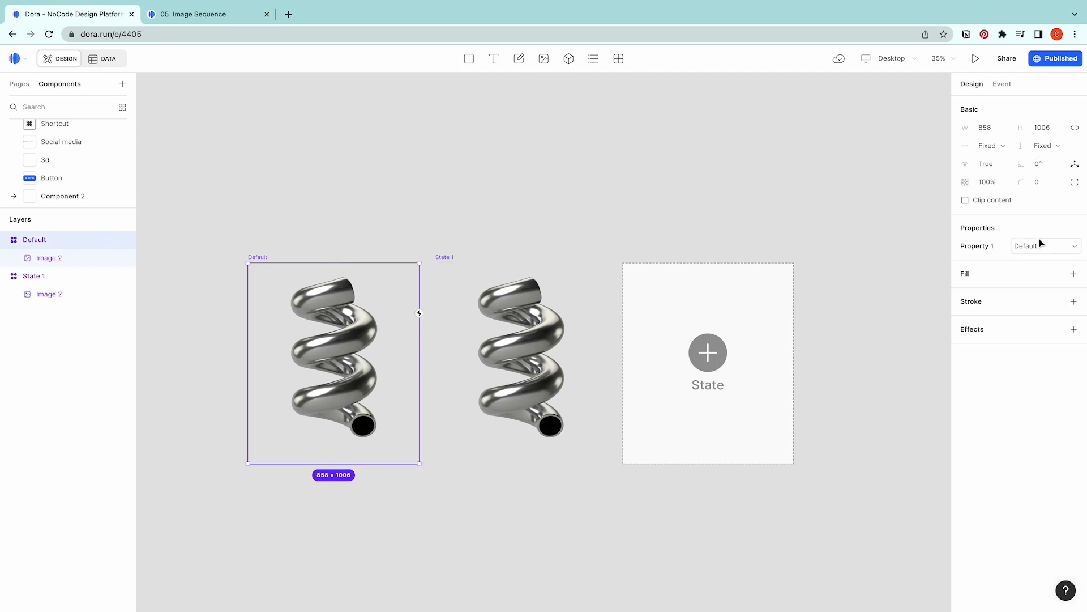
Step: Give the Default state a Hover interaction switching to State 1, then preview the page
{"action": "left_click", "coordinate": [1002, 84]}
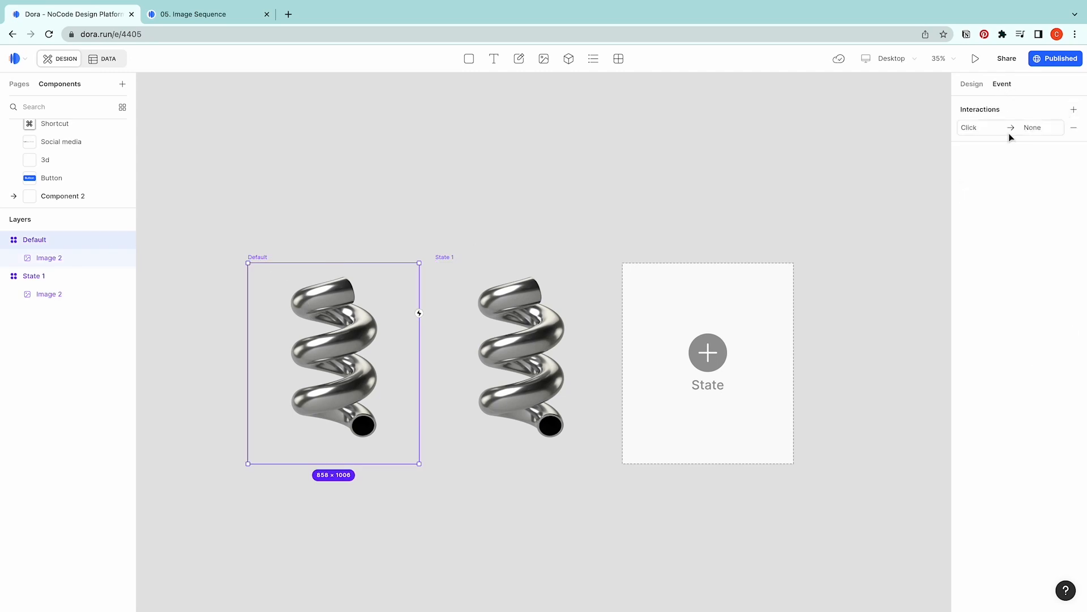
{"action": "left_click", "coordinate": [984, 127]}
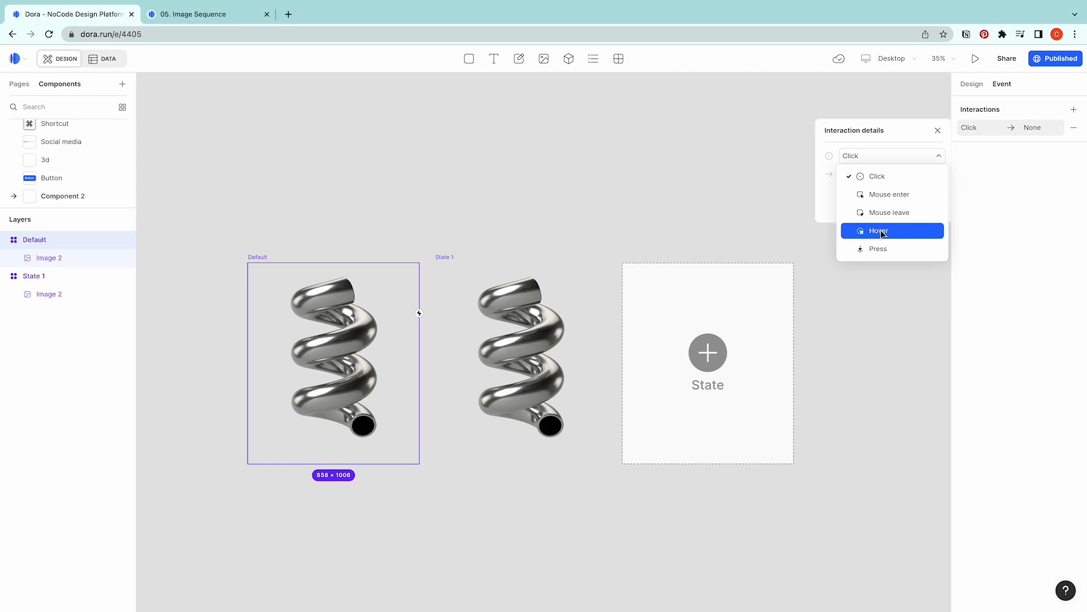
{"action": "left_click", "coordinate": [878, 231]}
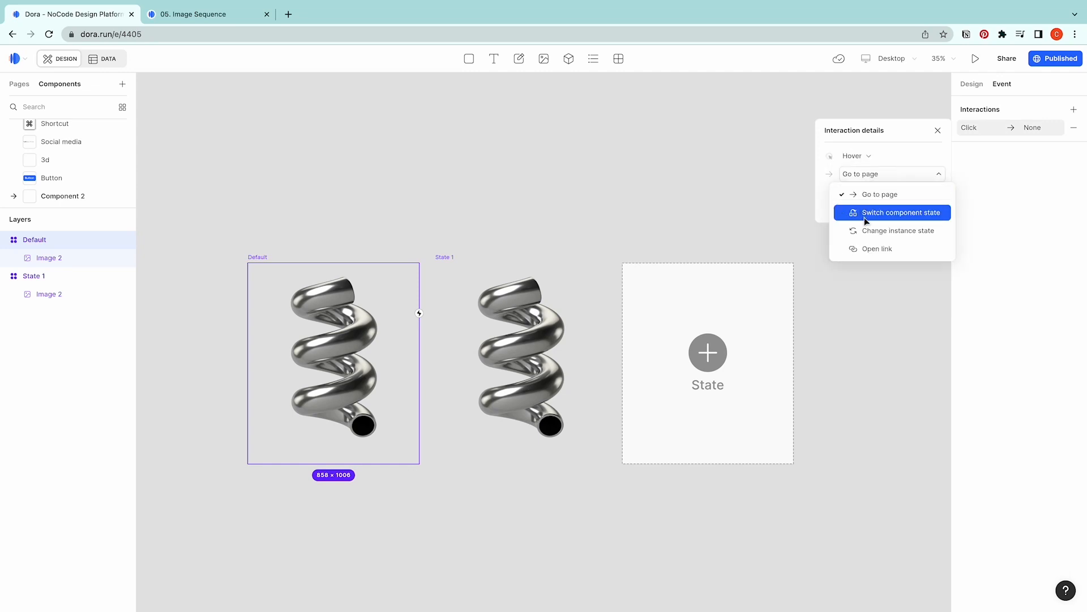
{"action": "left_click", "coordinate": [901, 212]}
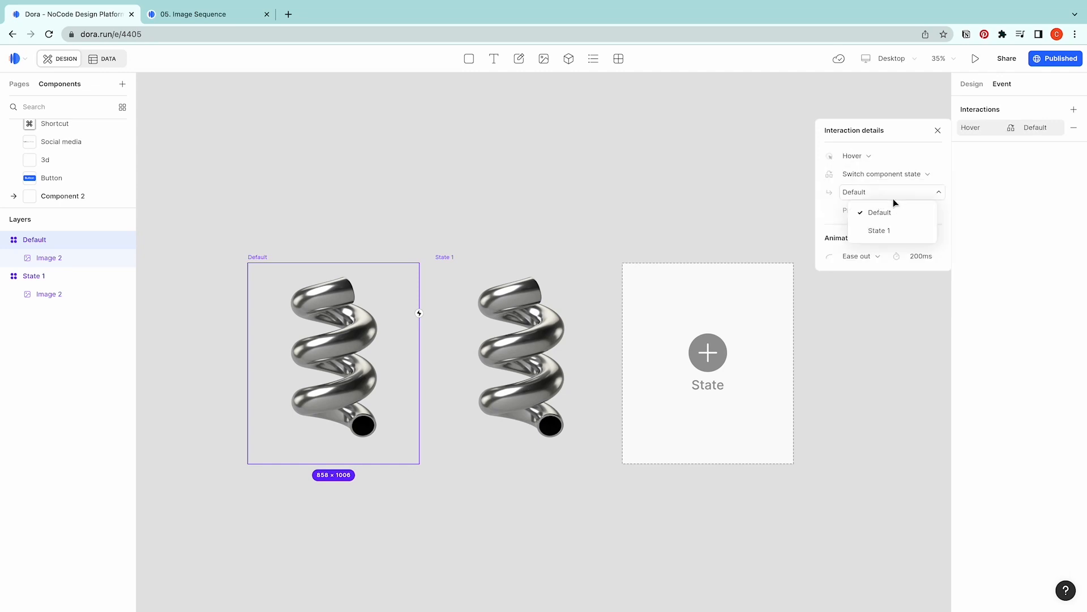
{"action": "left_click", "coordinate": [880, 231]}
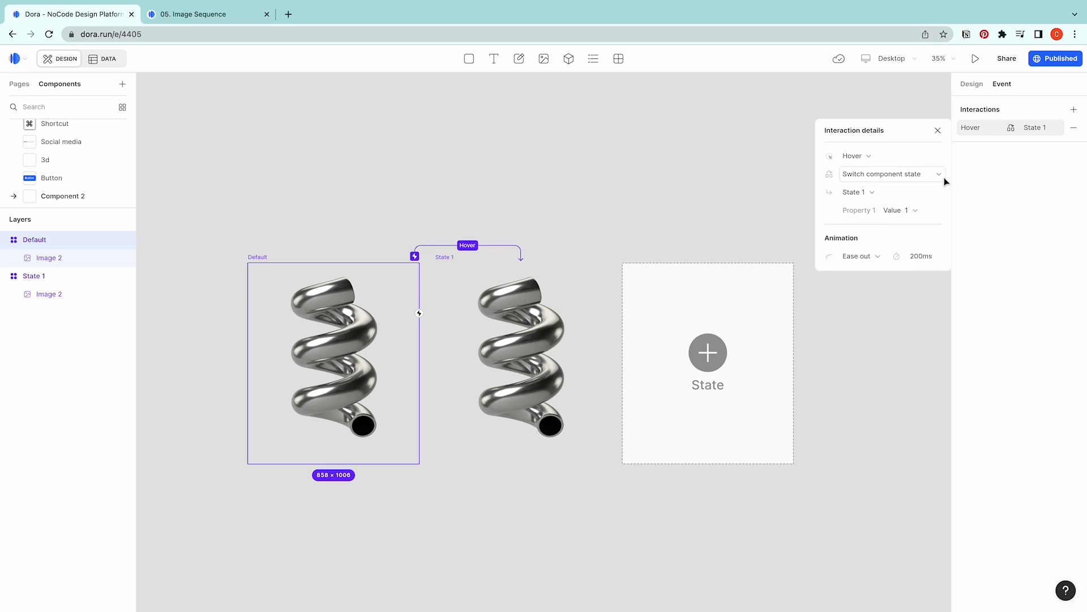
{"action": "left_click", "coordinate": [976, 58]}
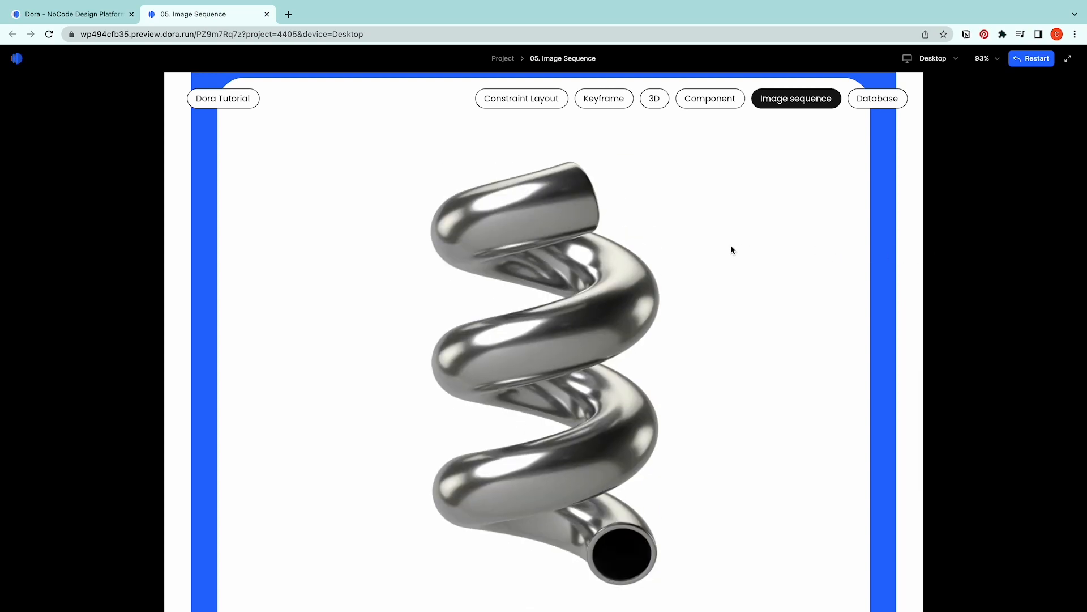
{"action": "mouse_move", "coordinate": [813, 250]}
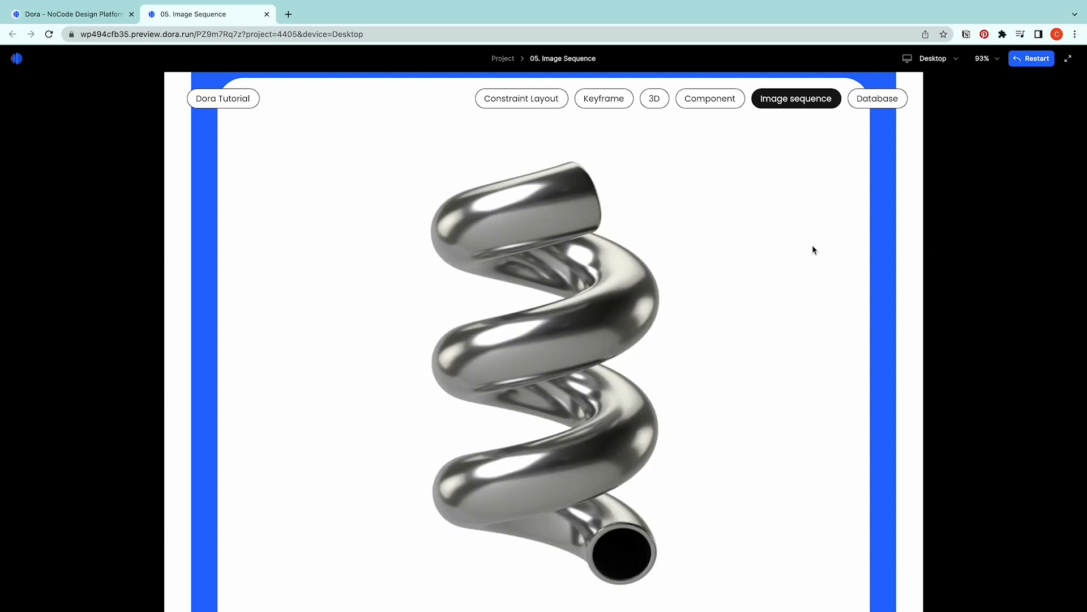